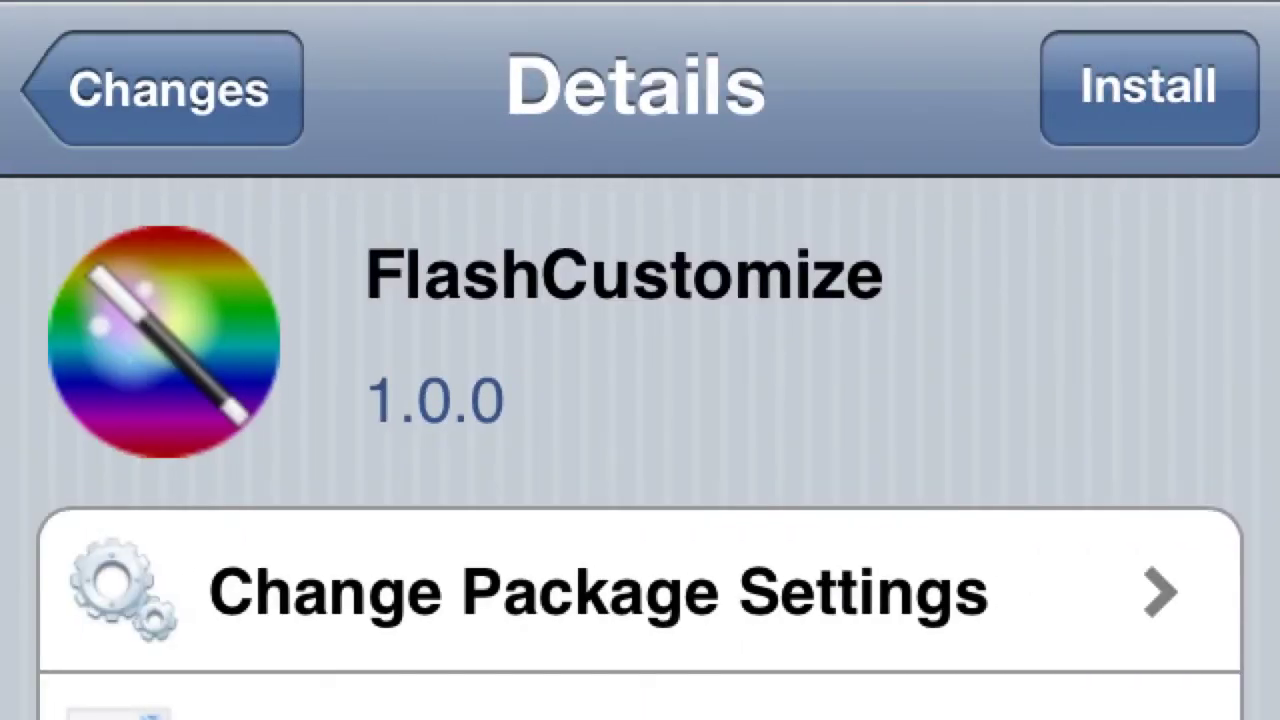
Step: Open FlashCustomize's settings page from its Cydia details page
click(600, 590)
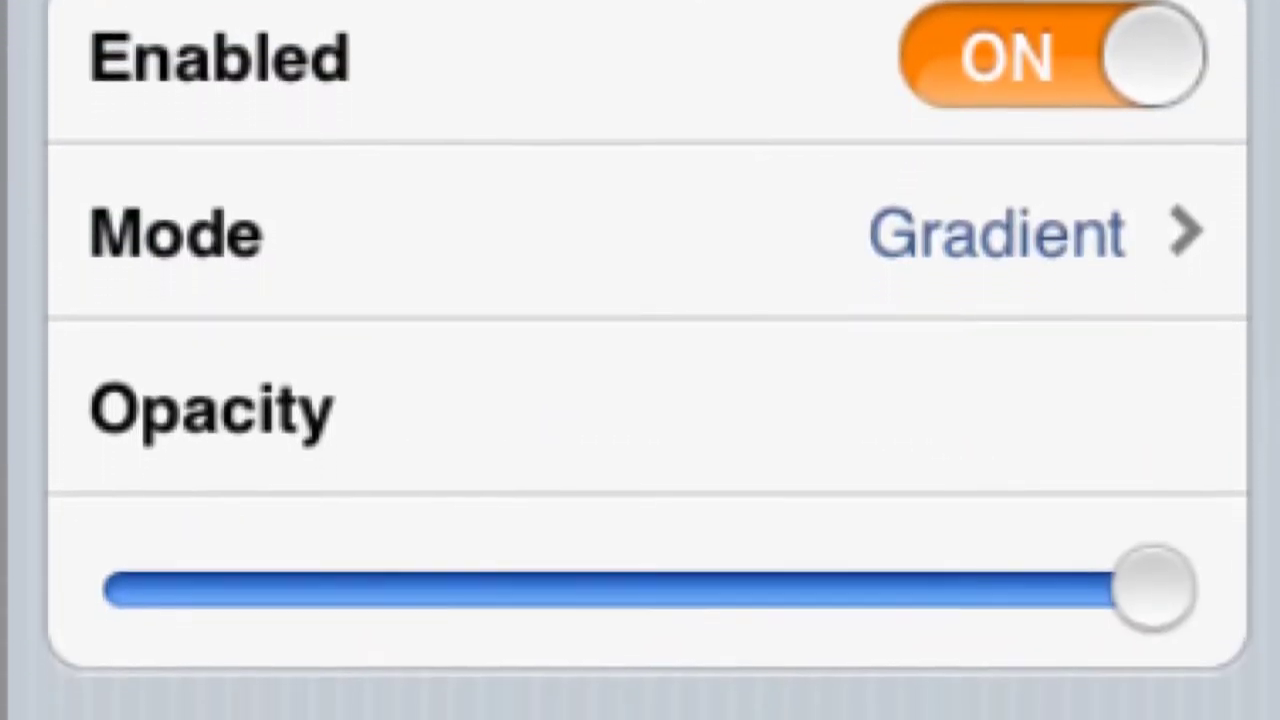
scroll(down, 3)
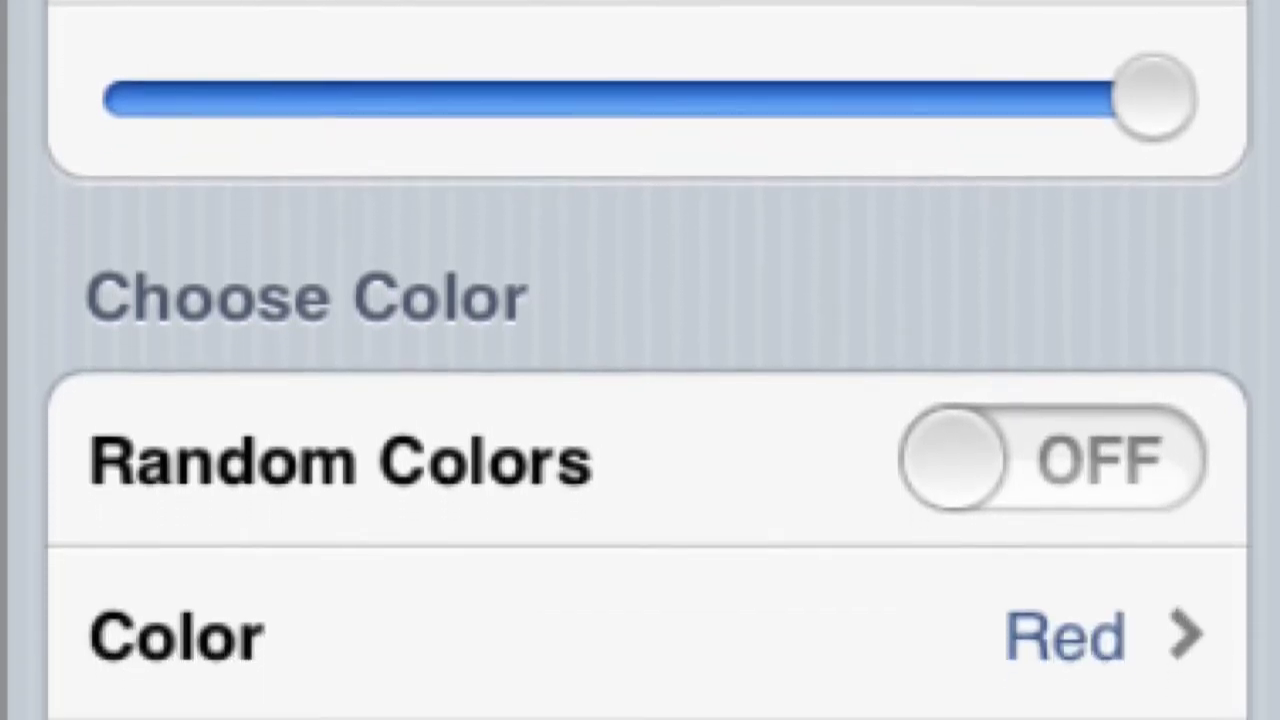
scroll(down, 3)
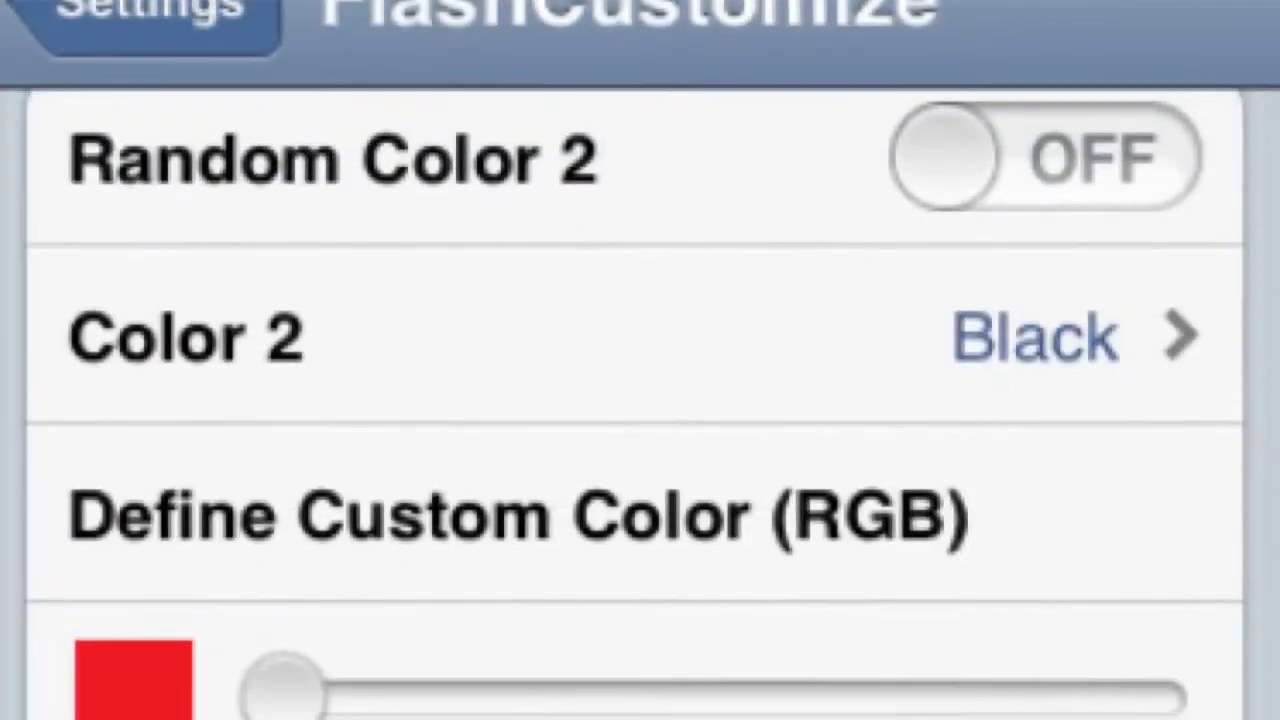
scroll(down, 3)
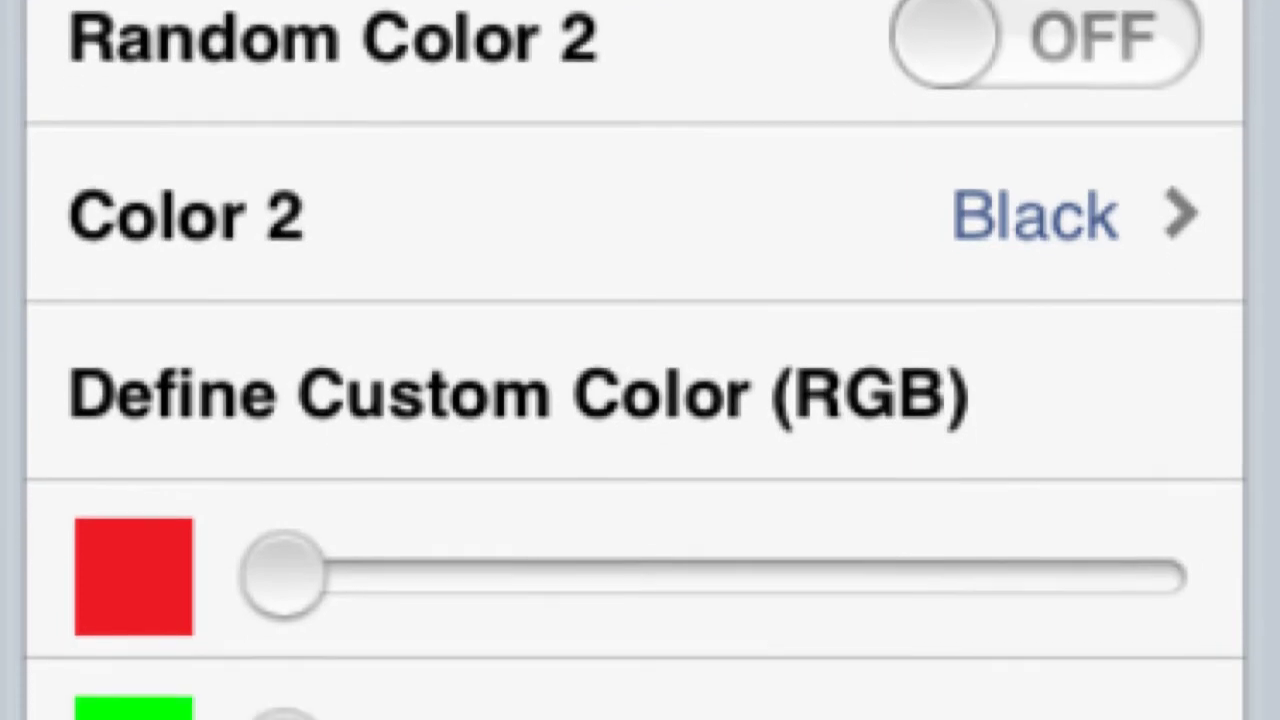
scroll(down, 3)
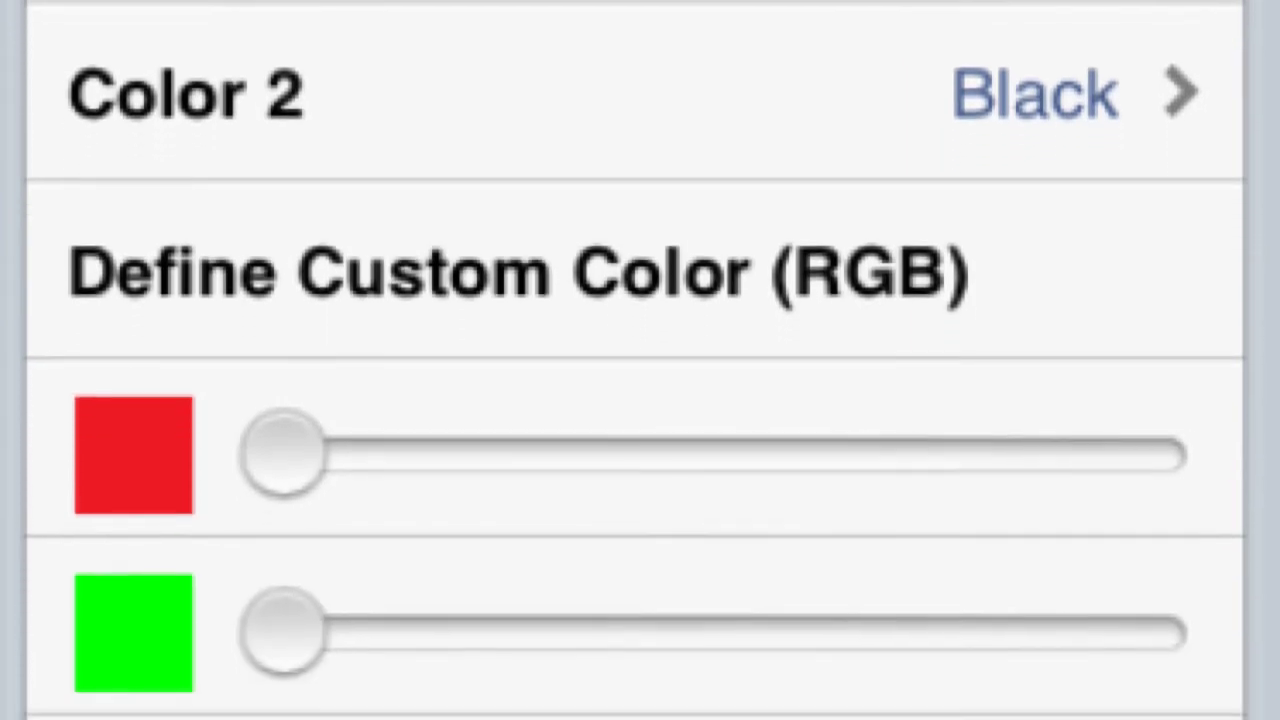